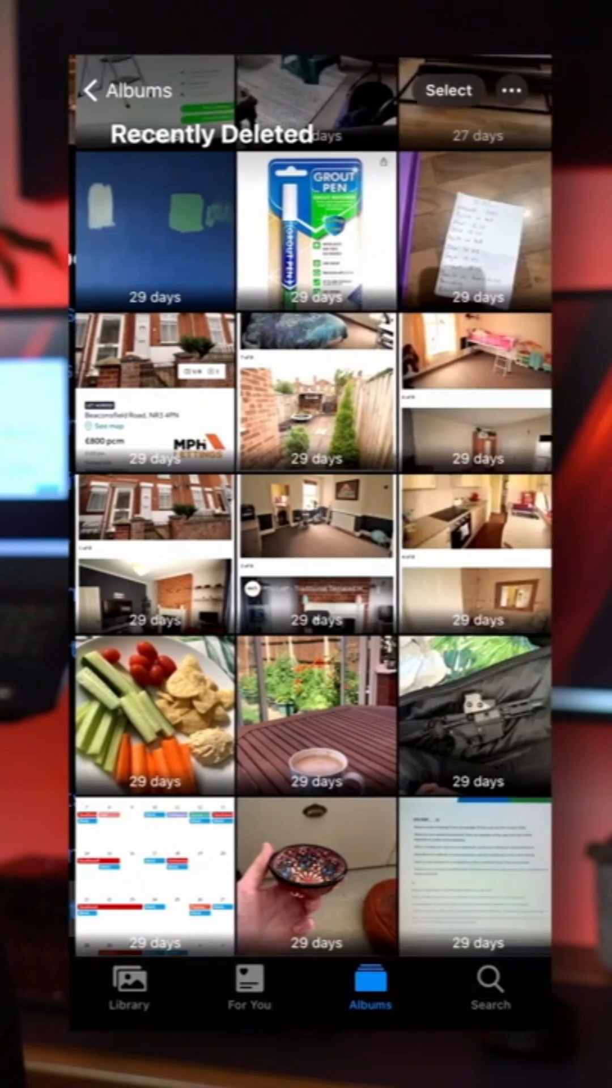
Step: Recover the deleted bowl photo from Recently Deleted back to the library
click(316, 877)
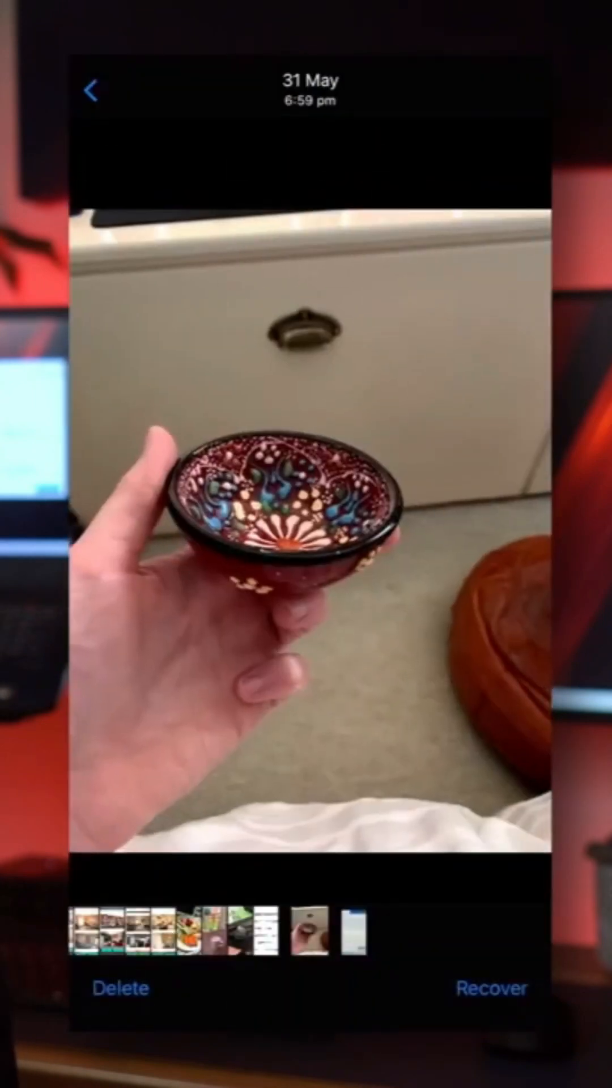
click(490, 987)
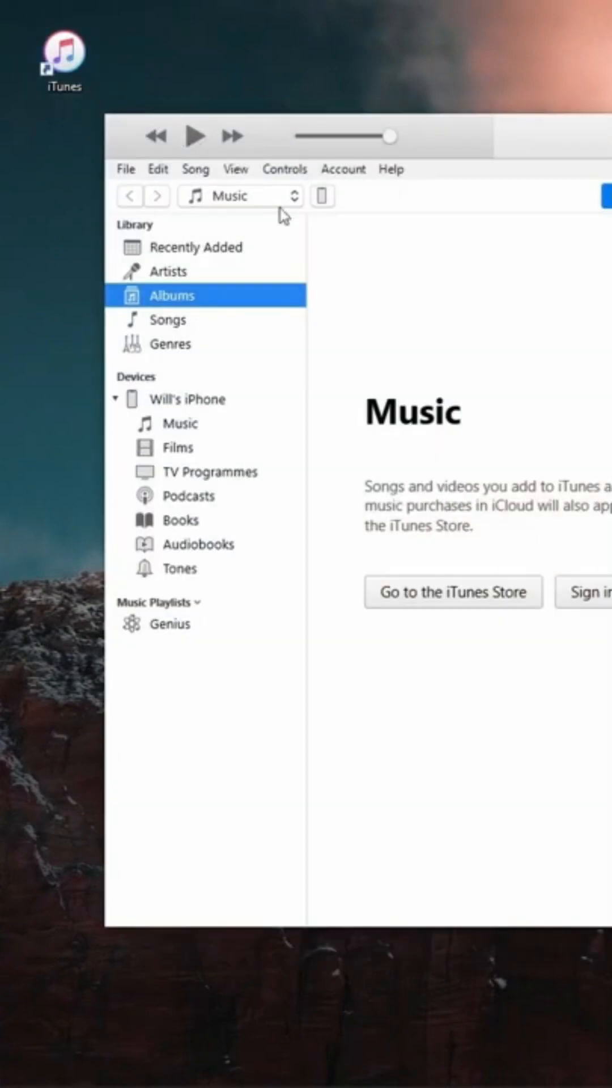
Step: Show the options menu for the connected iPhone under Devices in the sidebar
right_click(188, 399)
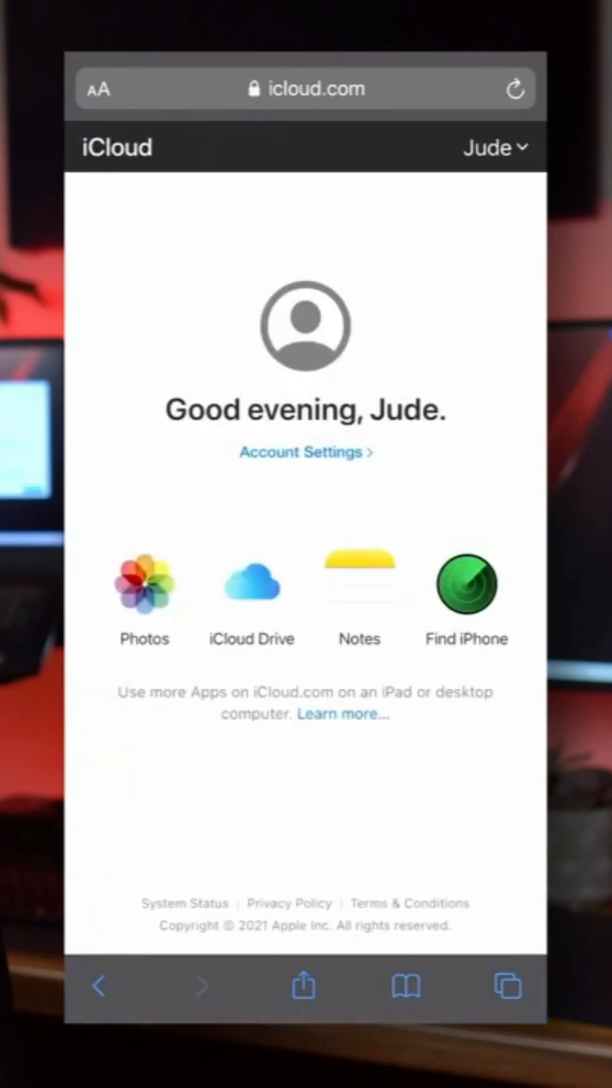
Step: View the deleted blue wall photo in iCloud Photos' Recently Deleted album
click(143, 583)
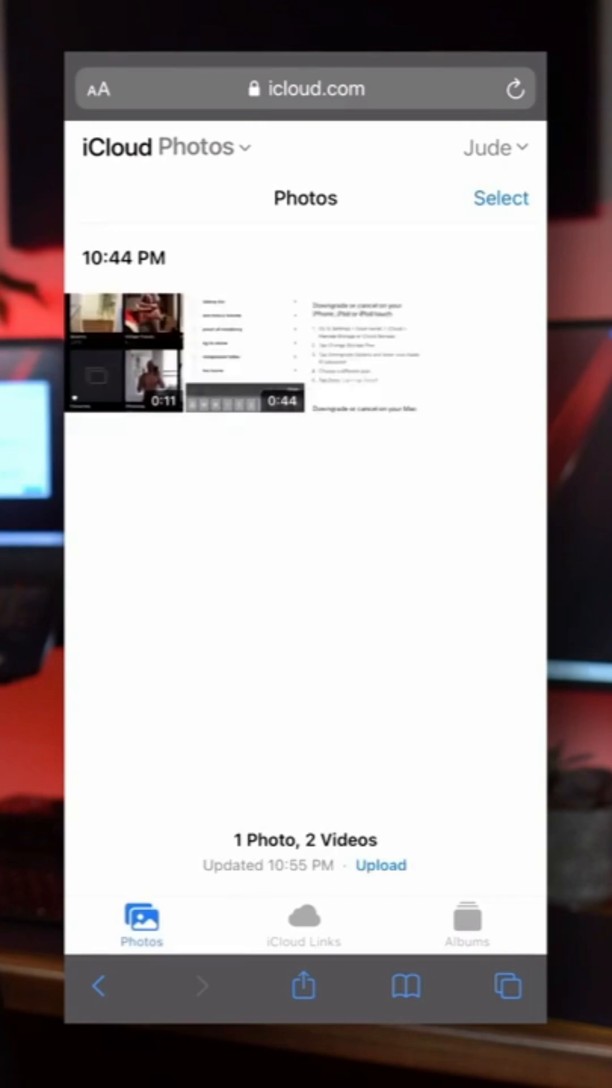
click(466, 922)
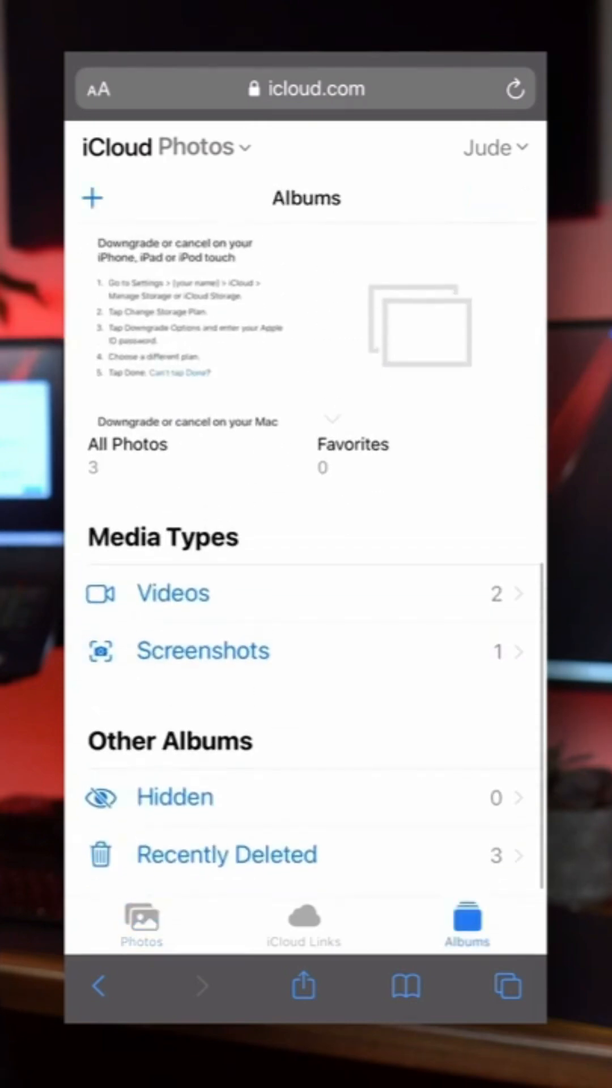
click(226, 855)
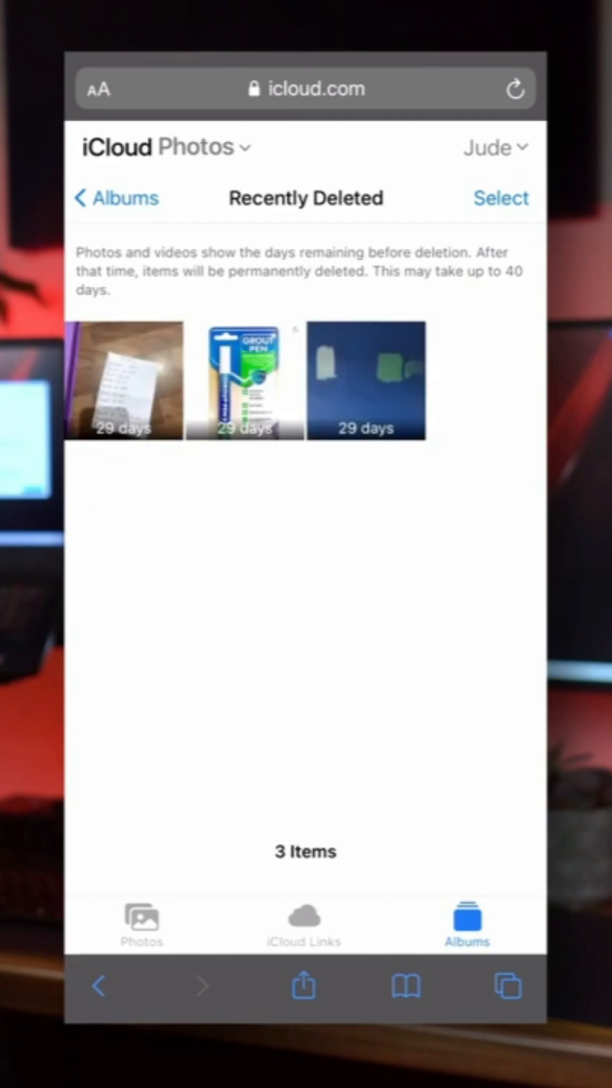
click(366, 381)
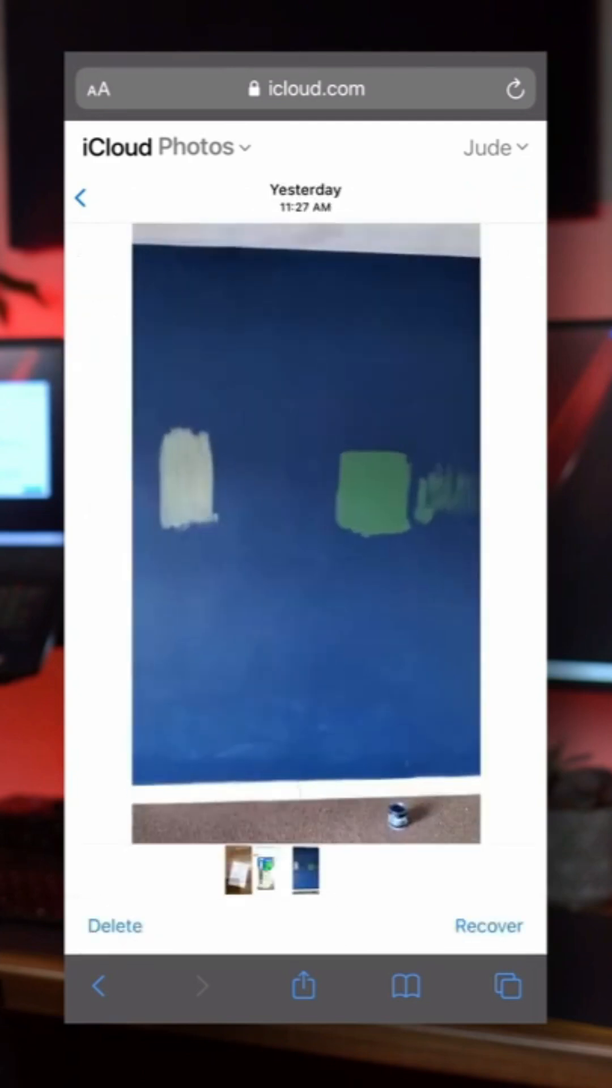